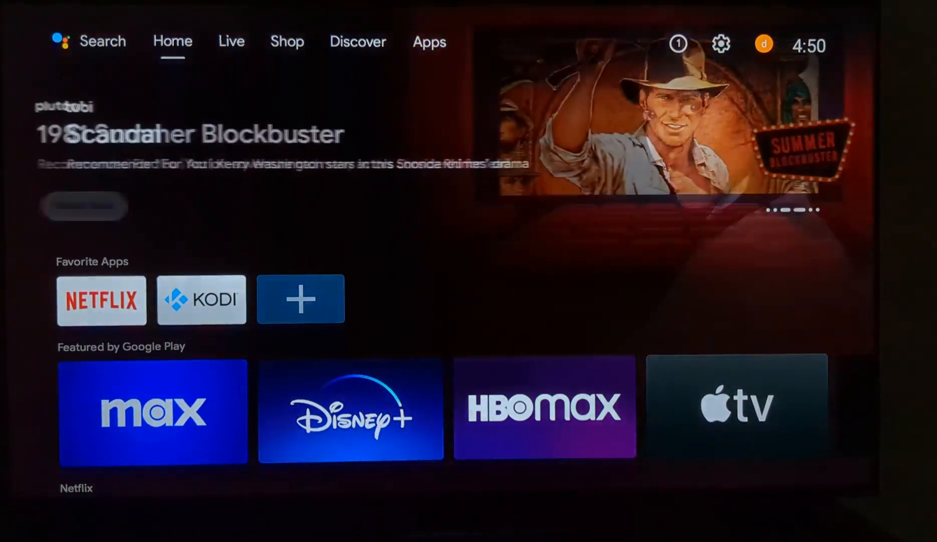
Step: Move from Home across the Live and Discover tabs, ending in device Settings
click(231, 42)
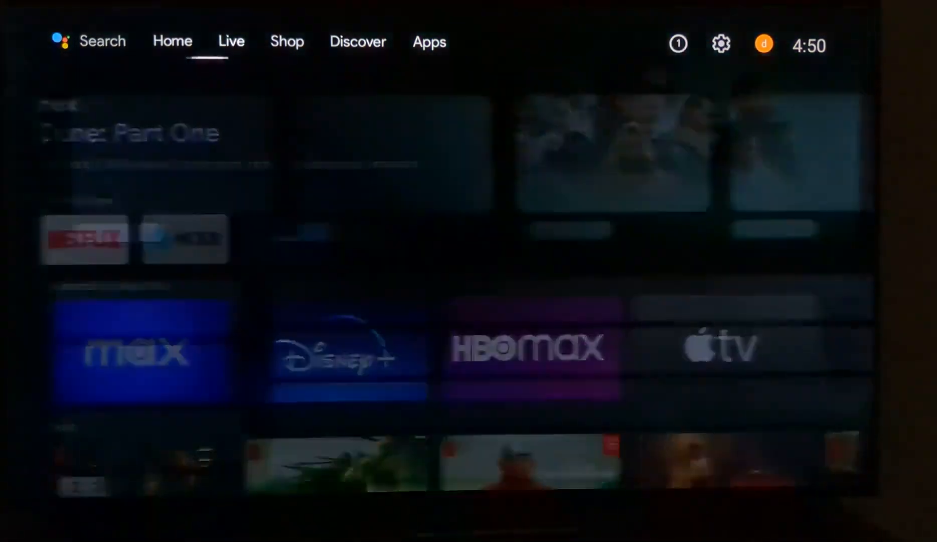
click(357, 42)
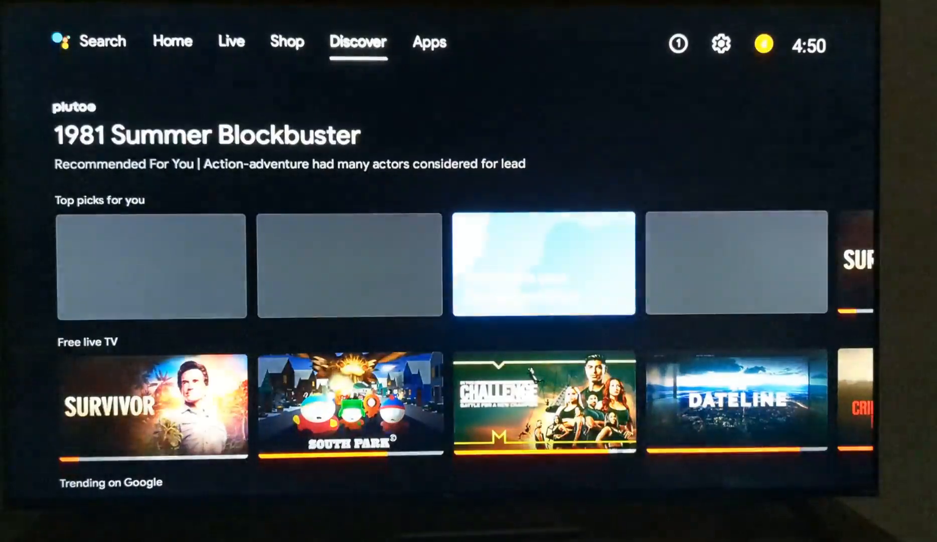
click(429, 41)
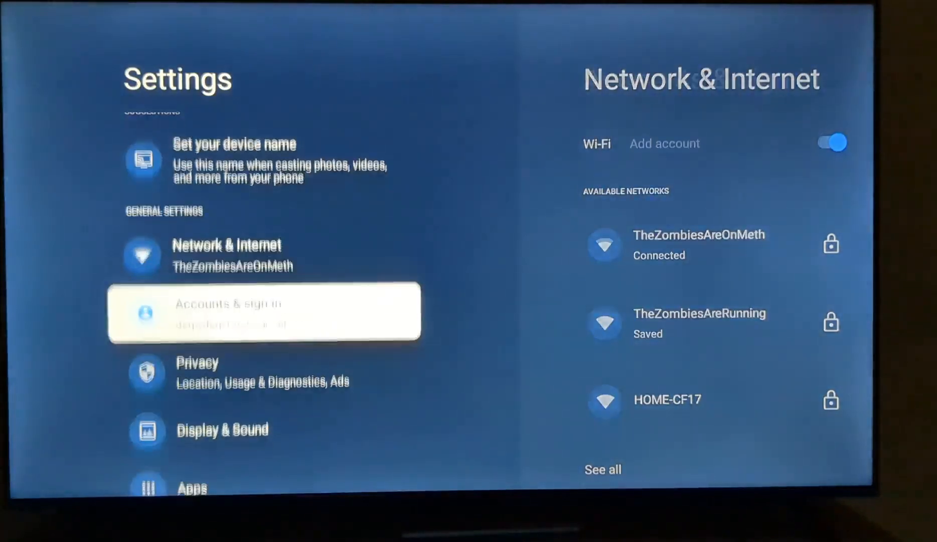
Step: Scroll the Settings list, open System, and scroll down to Date & Time
scroll(down, 3)
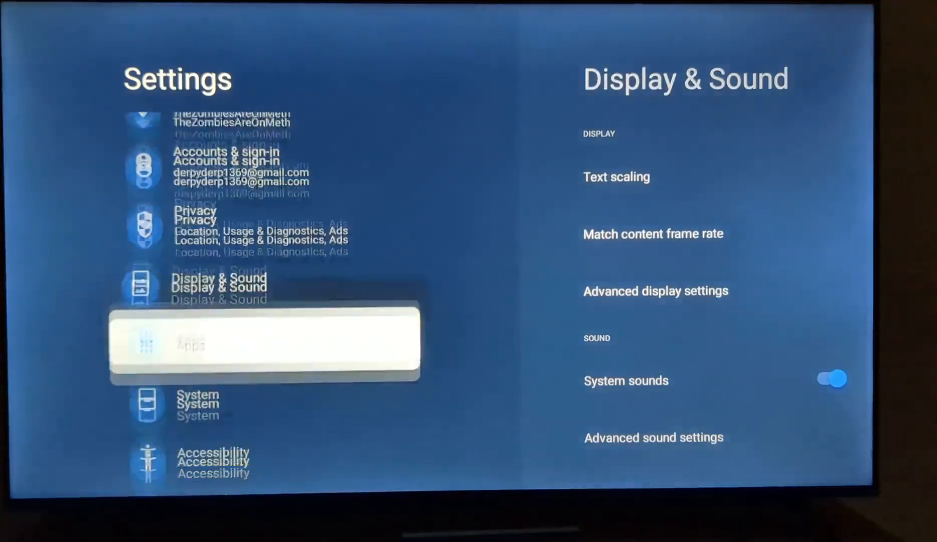
click(196, 404)
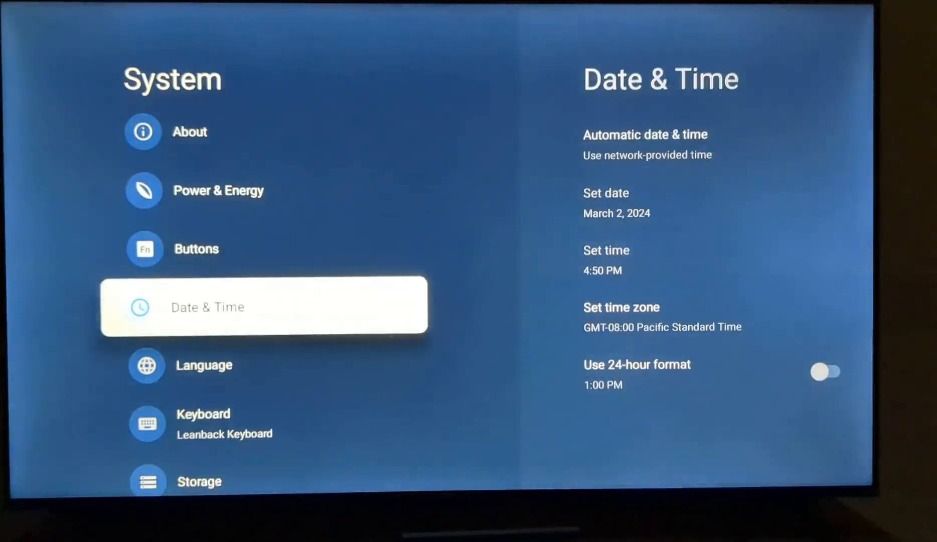
scroll(down, 3)
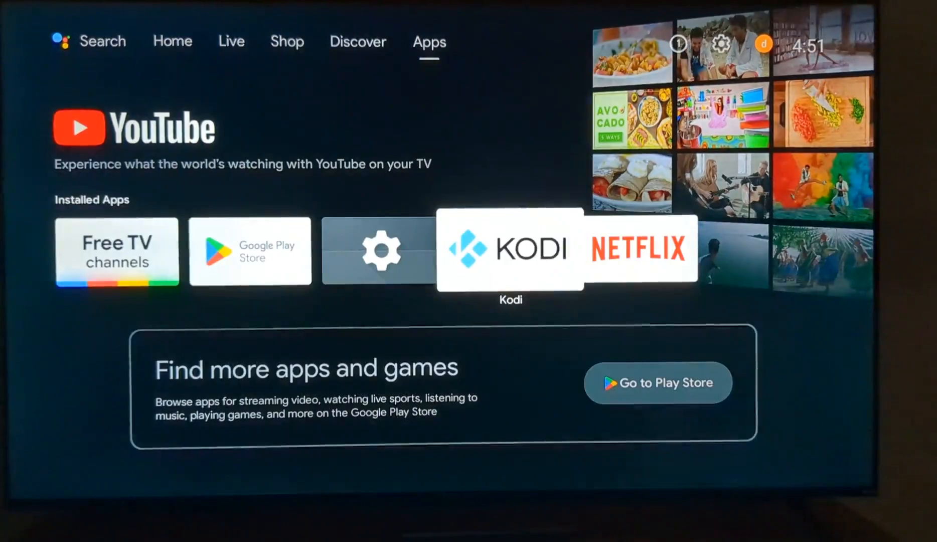
Step: Launch Kodi and enter its video files section listing nas and TOSHIBA EXT
click(510, 250)
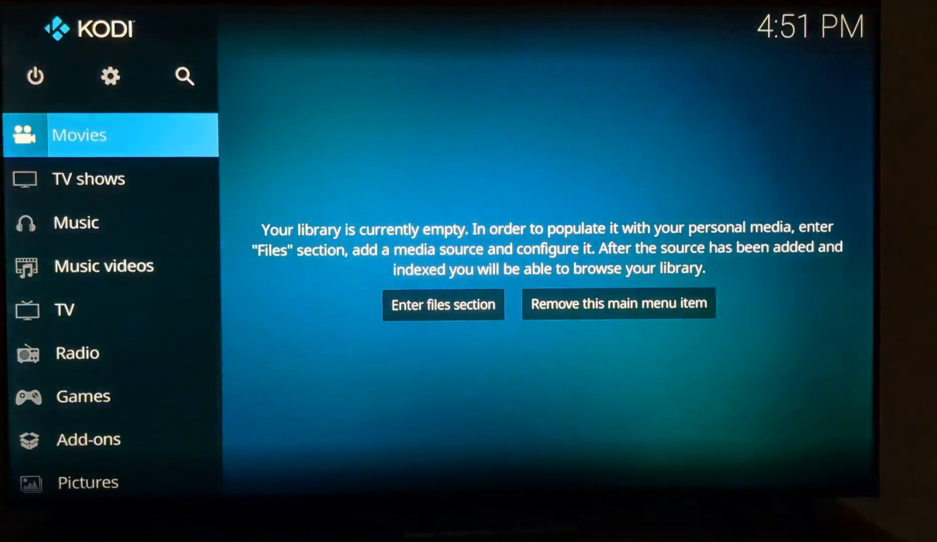
click(442, 305)
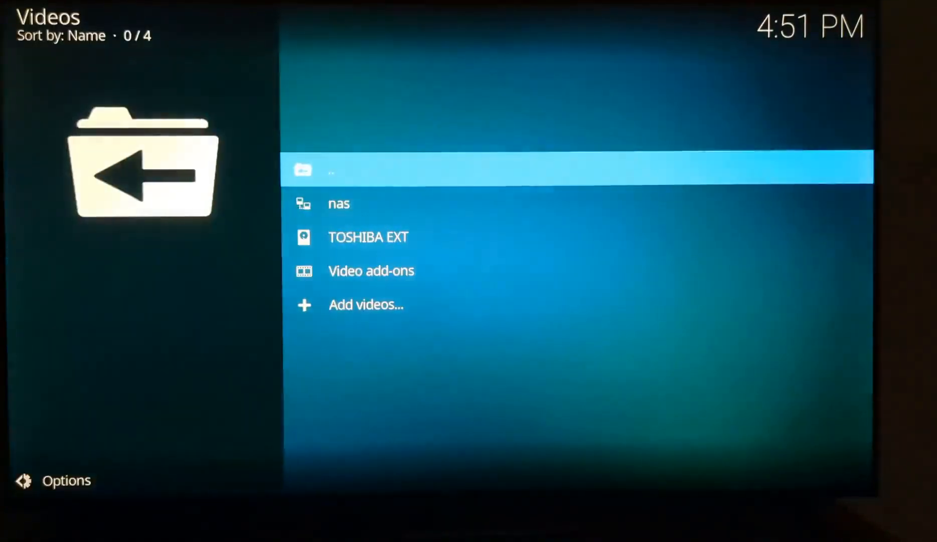